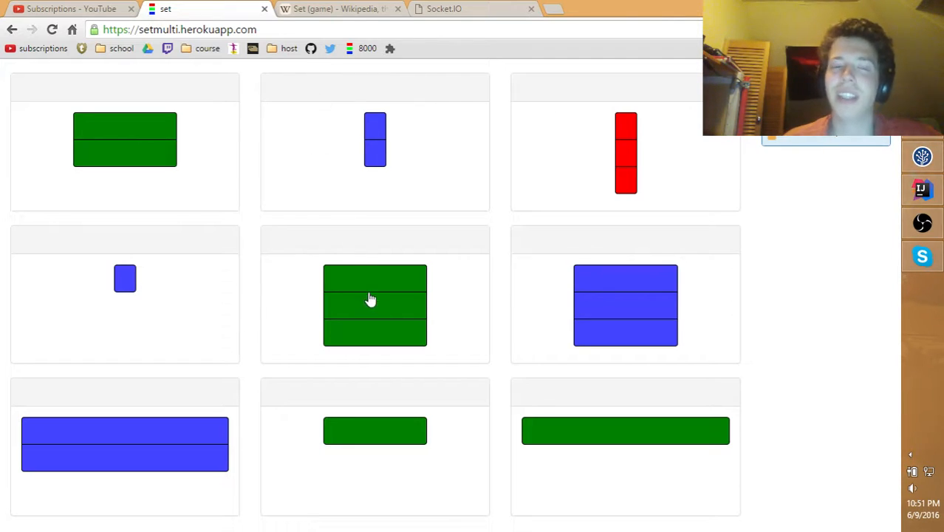
Show the Set (game) Wikipedia article's introduction, contents and early sections
left_click(335, 9)
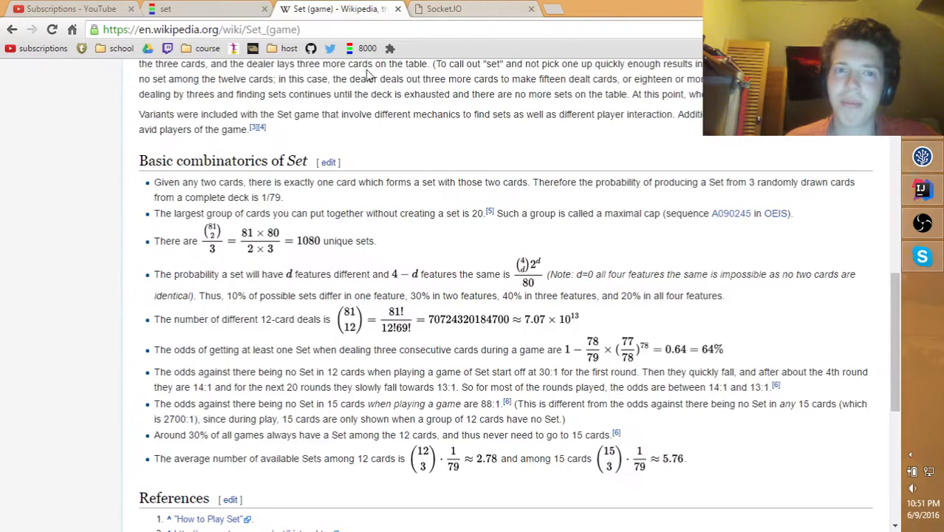
scroll("up", 3)
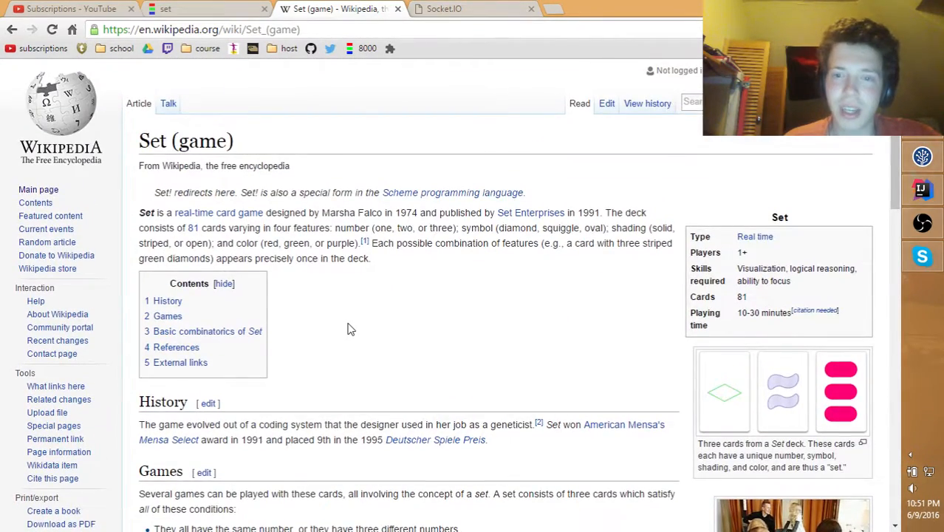
scroll("down", 3)
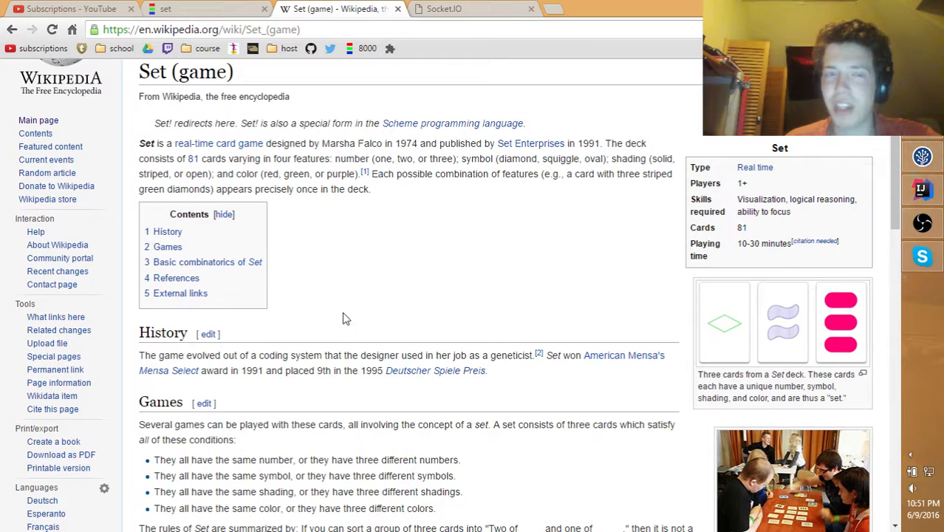
mouse_move(276, 153)
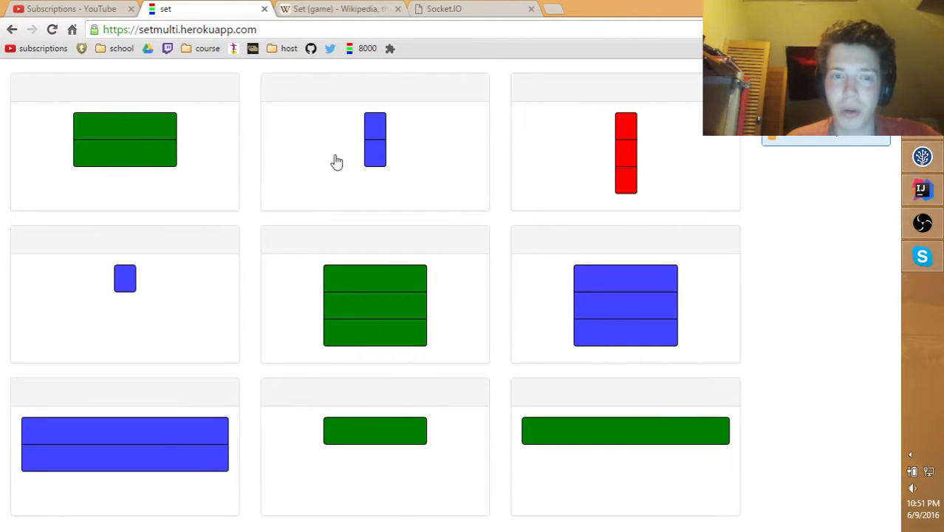
mouse_move(384, 343)
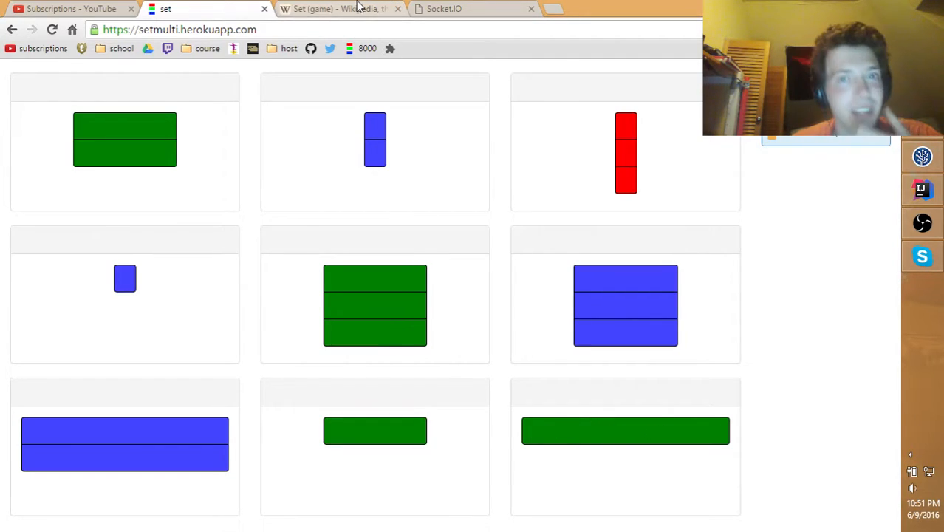
Return to the Set game page showing the nine-card board
left_click(332, 9)
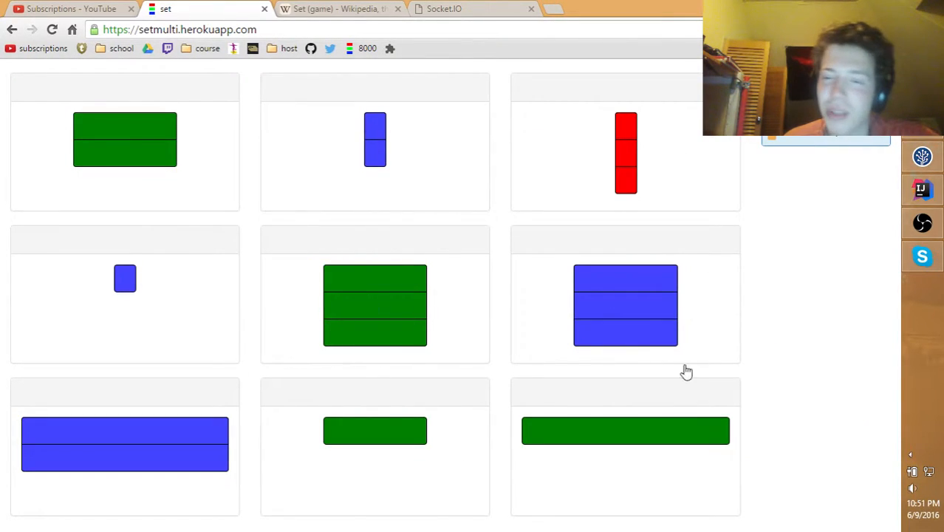
mouse_move(658, 381)
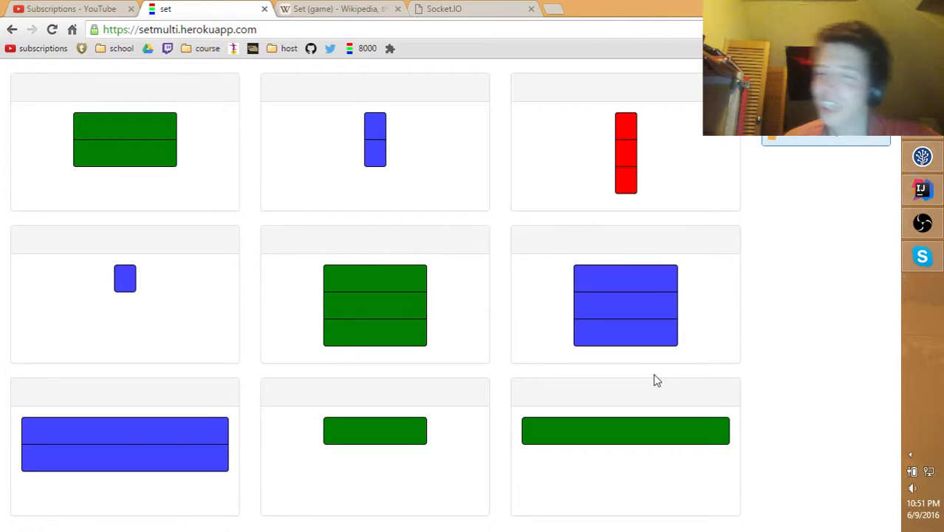
mouse_move(611, 228)
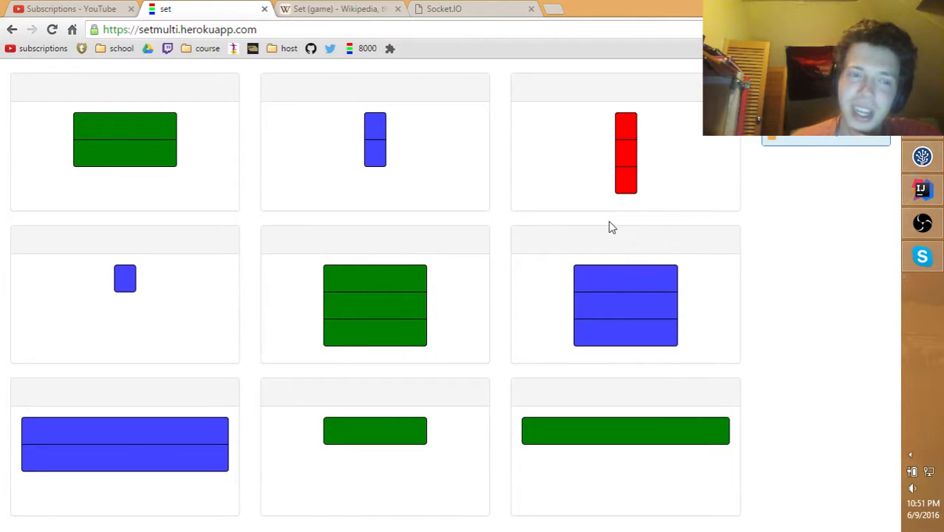
mouse_move(349, 452)
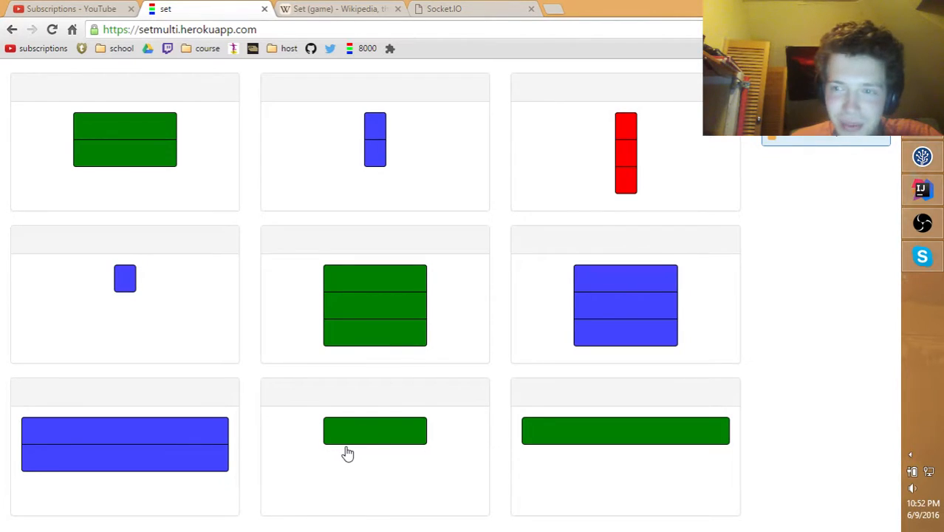
Select the three green-bar cards forming a set so they are replaced with new cards
left_click(375, 444)
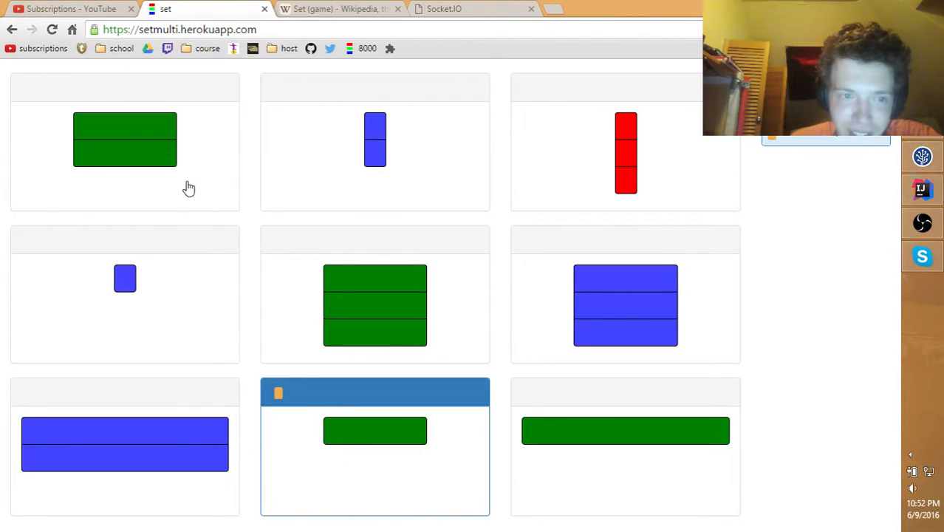
left_click(125, 141)
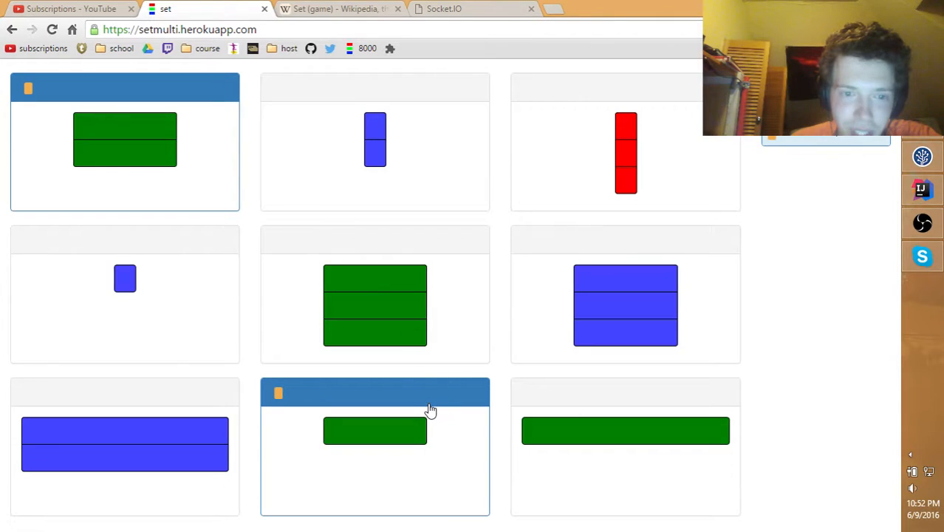
mouse_move(399, 396)
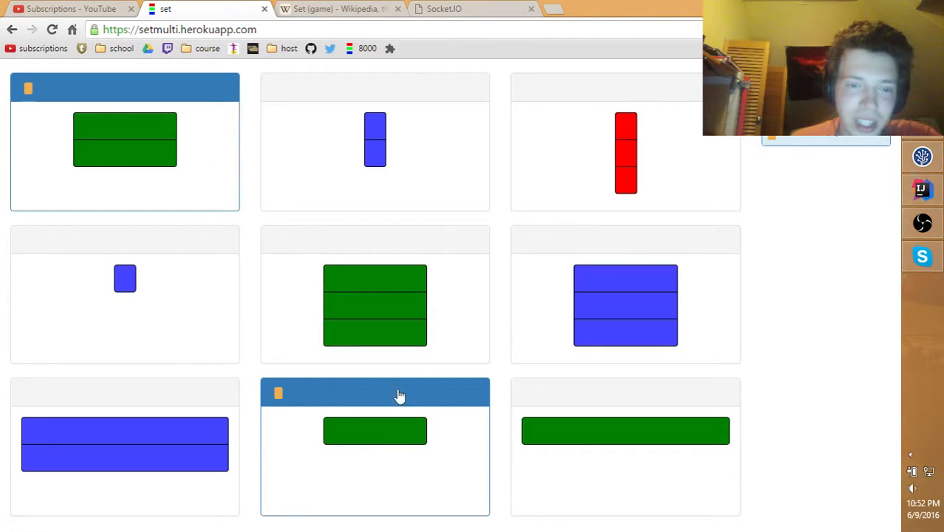
mouse_move(380, 334)
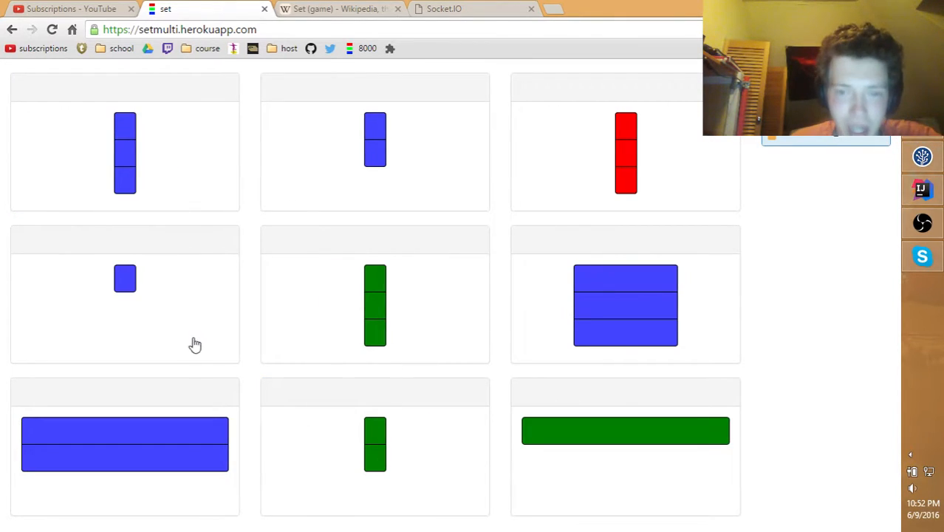
left_click(124, 443)
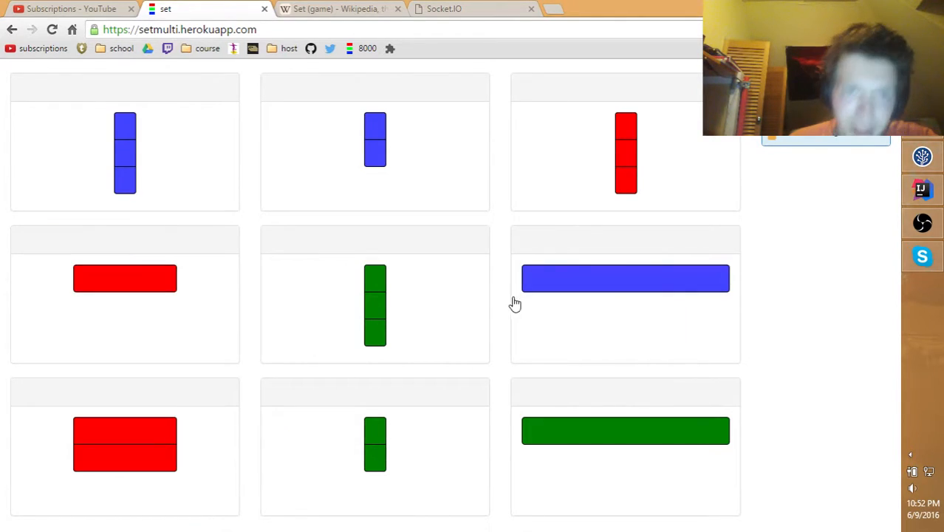
mouse_move(155, 305)
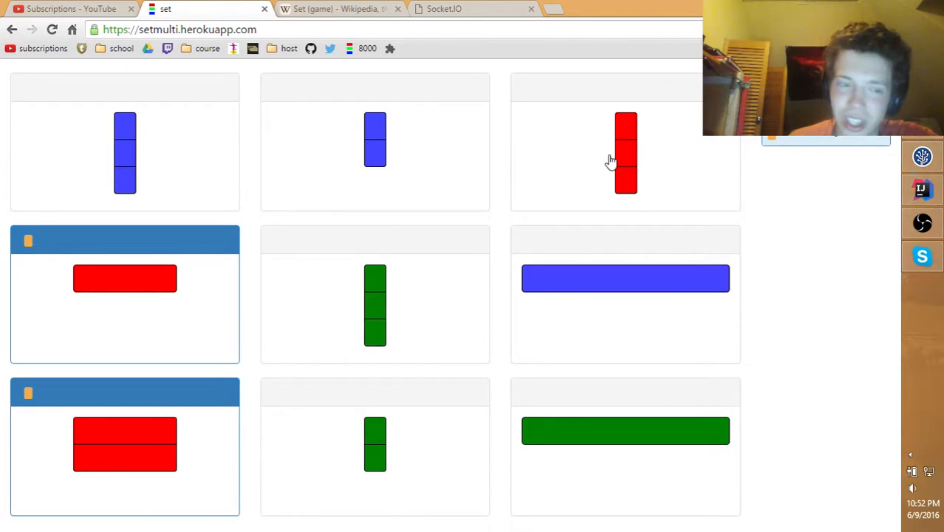
mouse_move(166, 304)
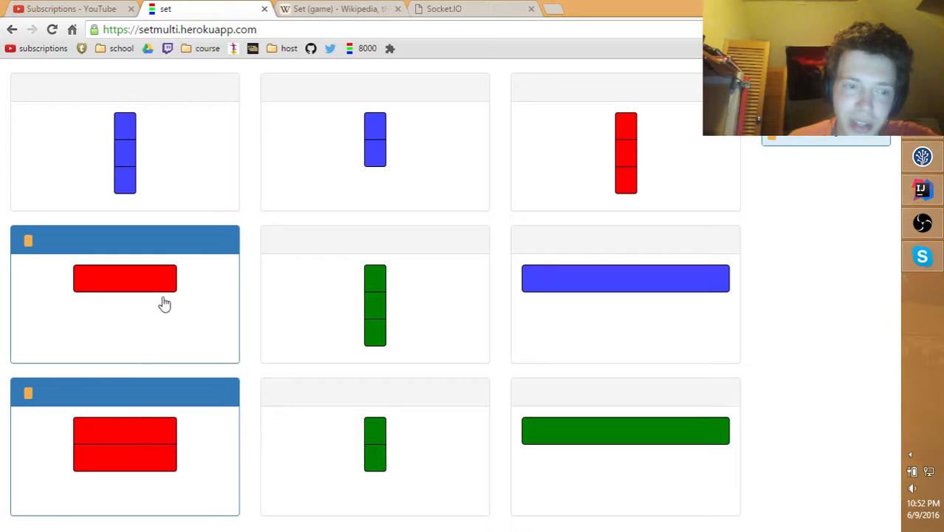
mouse_move(337, 372)
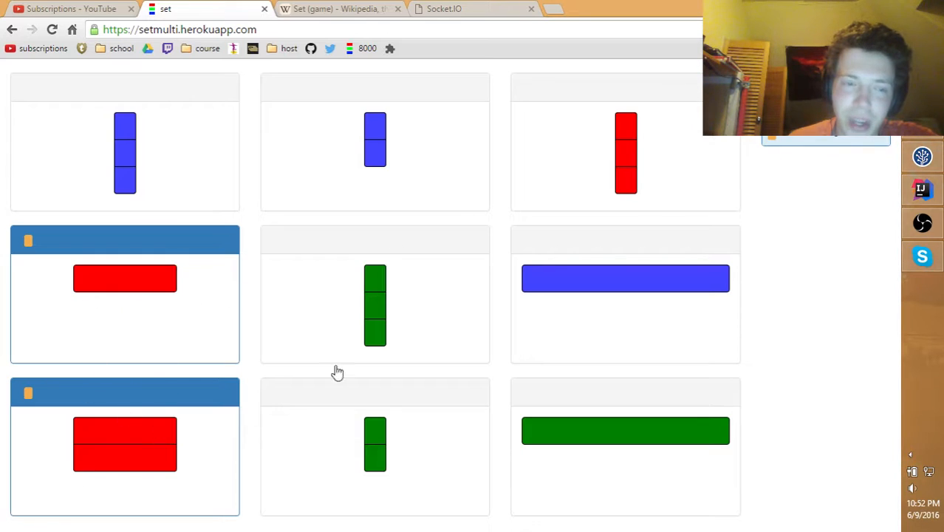
mouse_move(632, 170)
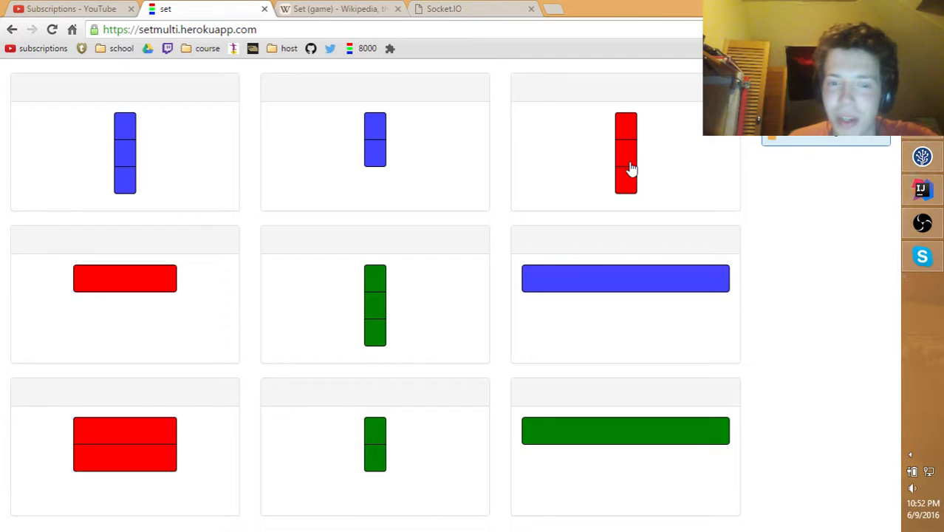
mouse_move(420, 310)
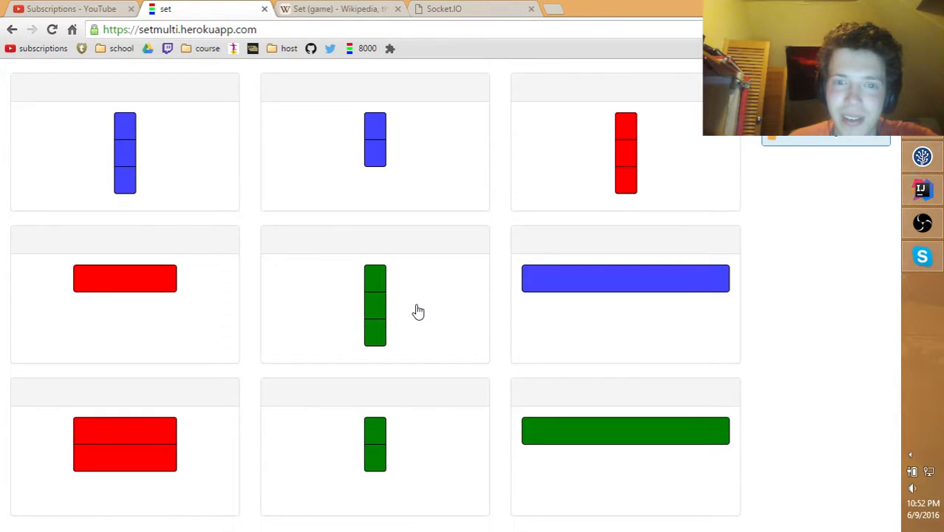
mouse_move(329, 297)
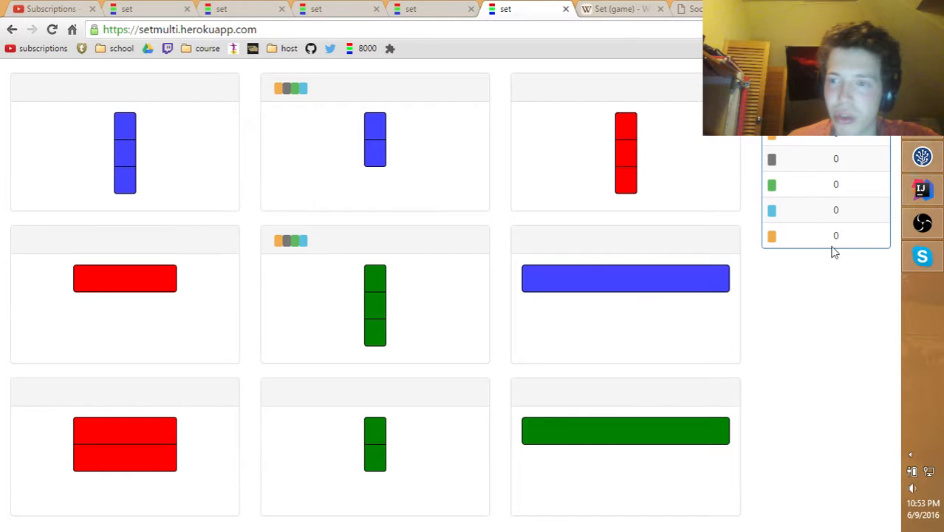
left_click(375, 140)
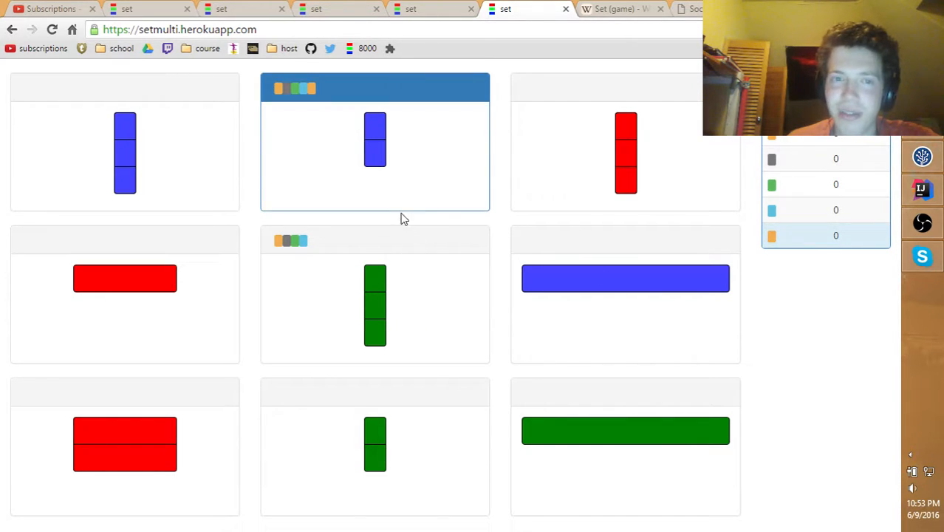
left_click(375, 304)
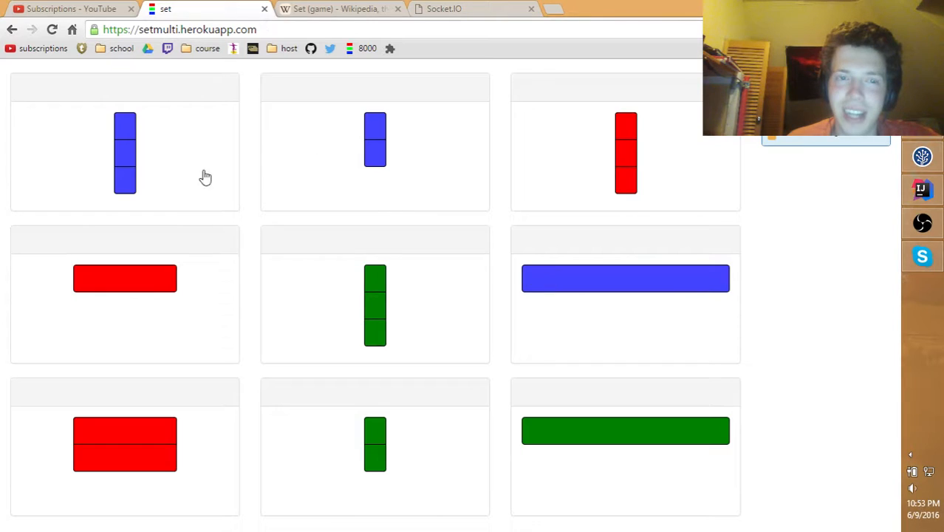
mouse_move(130, 309)
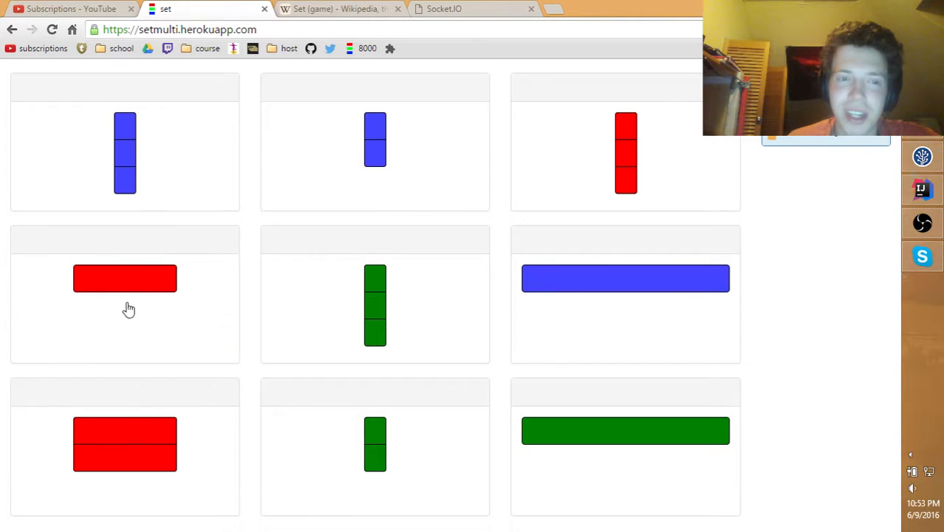
left_click(336, 9)
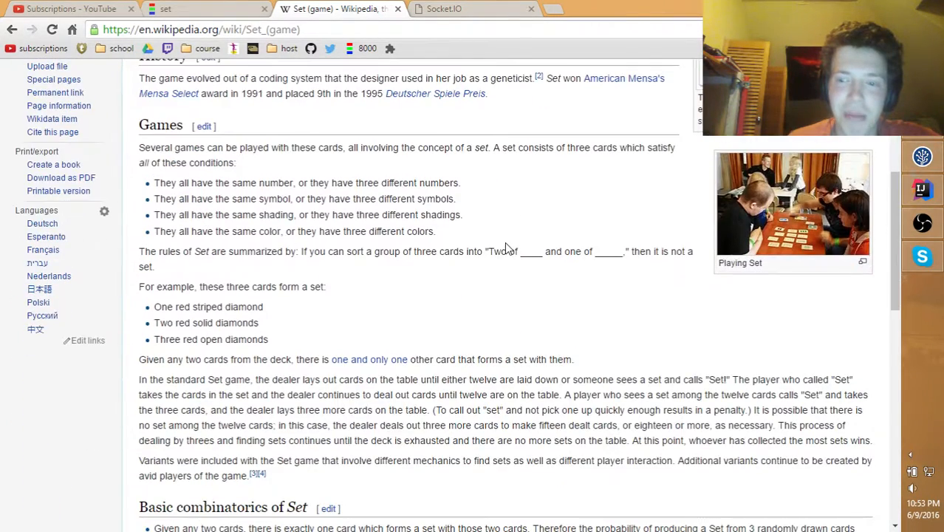
left_click(207, 9)
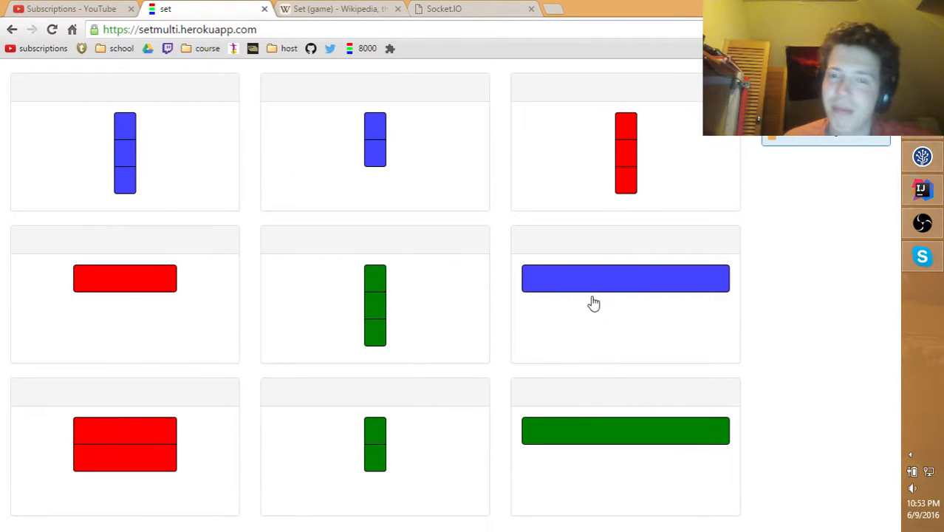
mouse_move(508, 296)
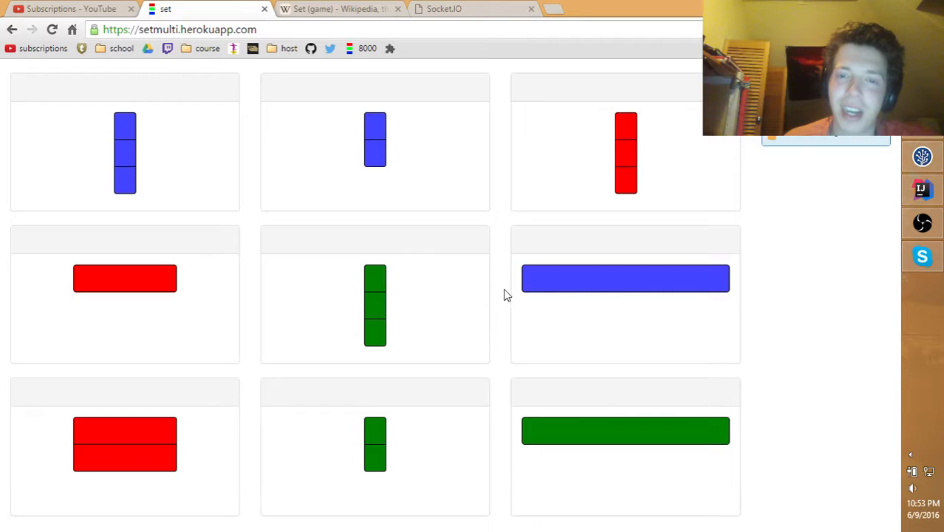
mouse_move(509, 264)
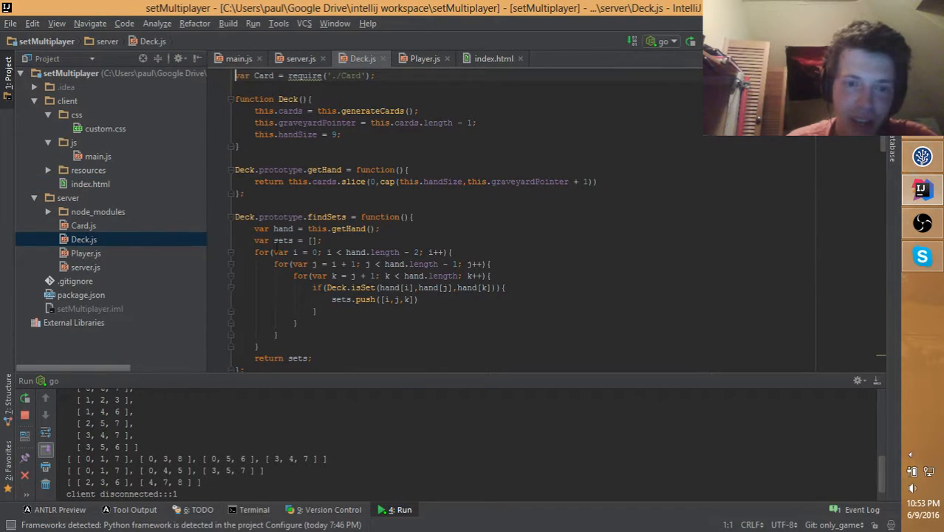
Review the top of server.js, highlighting the Deck variable and scrolling through the setup code
left_click(302, 59)
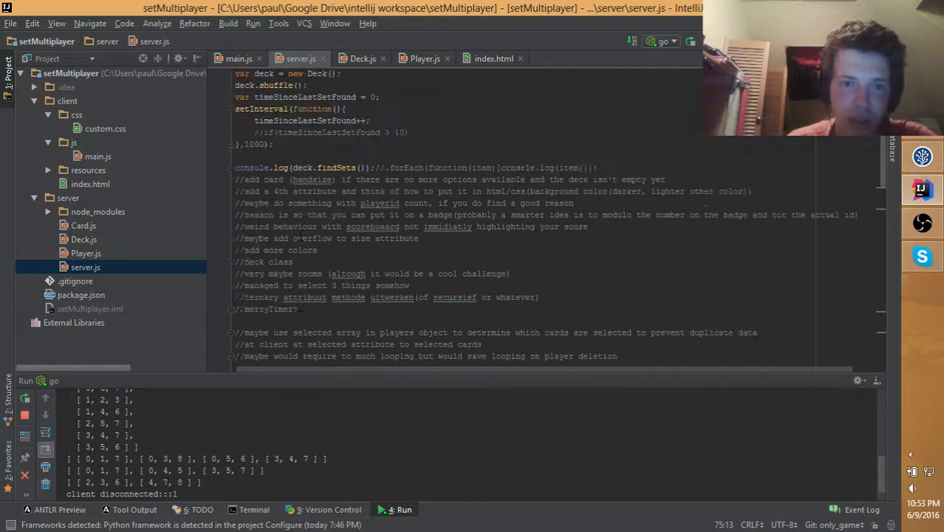
scroll("up", 3)
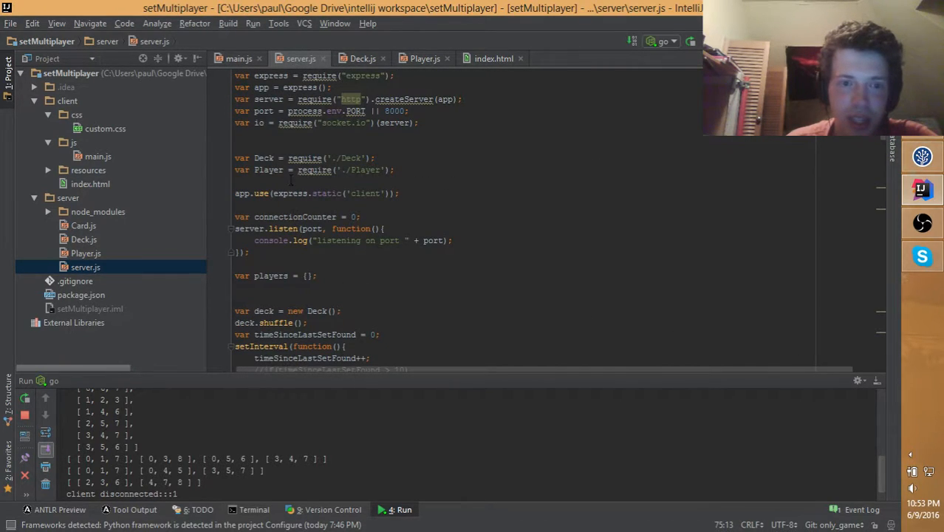
double_click(263, 157)
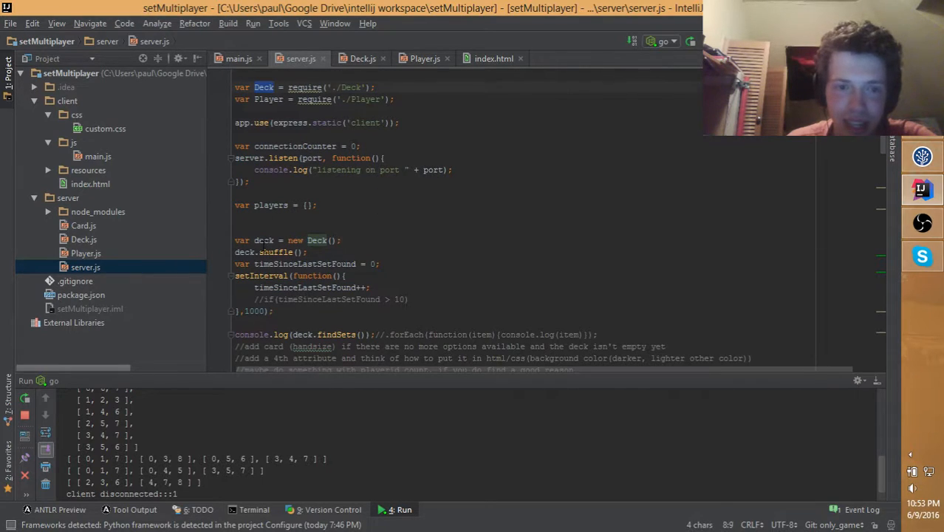
scroll("down", 3)
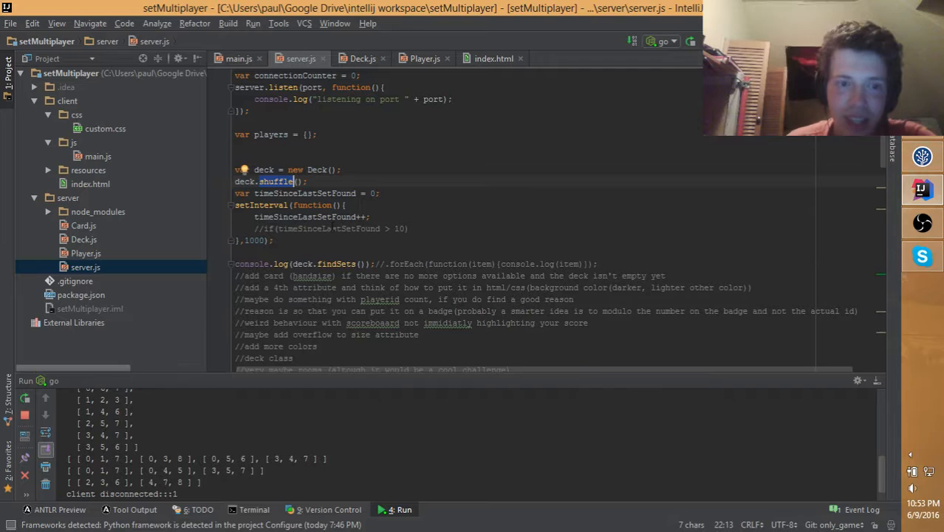
scroll("down", 3)
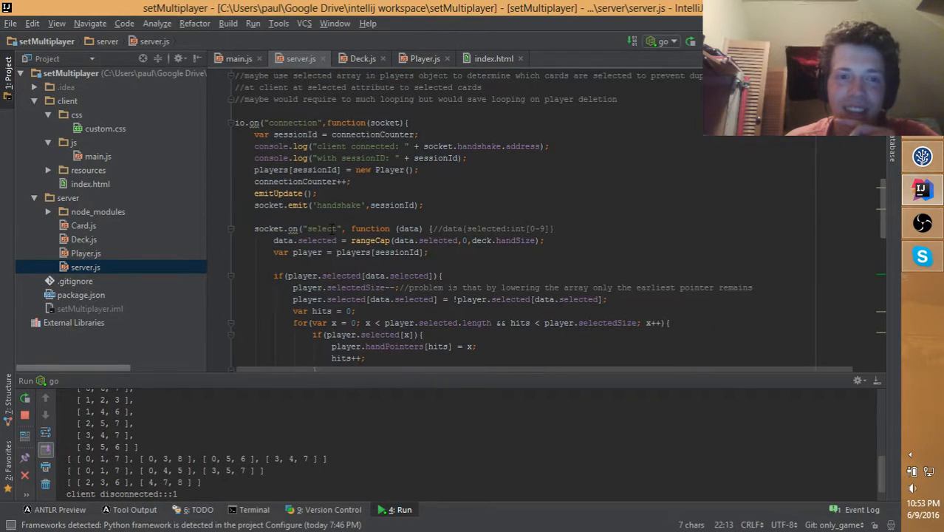
Glance at Player.js, then review server.js's socket connection and card-selection handlers before returning to the browser
left_click(86, 253)
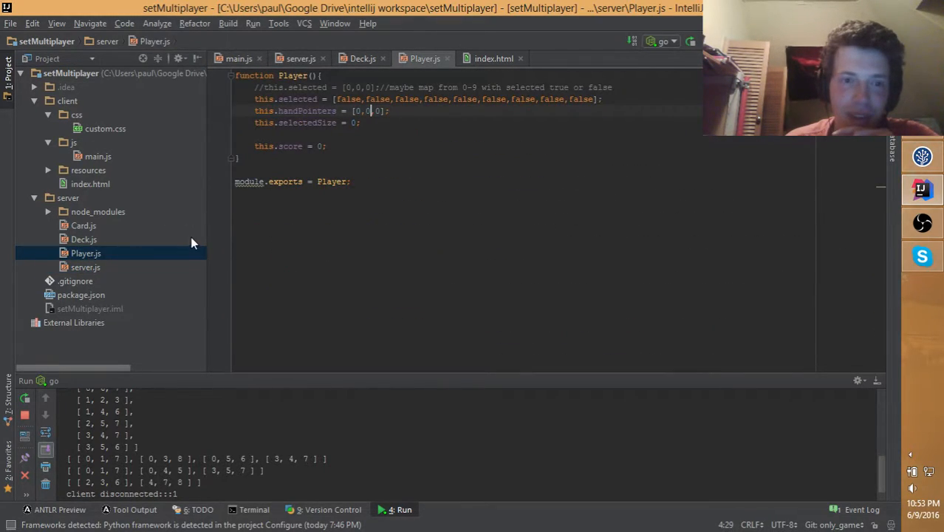
left_click(85, 266)
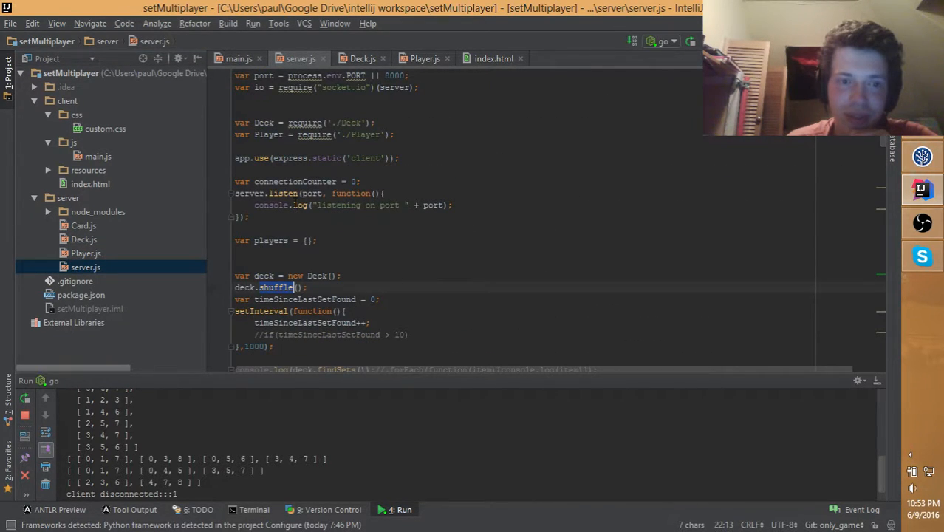
scroll("up", 3)
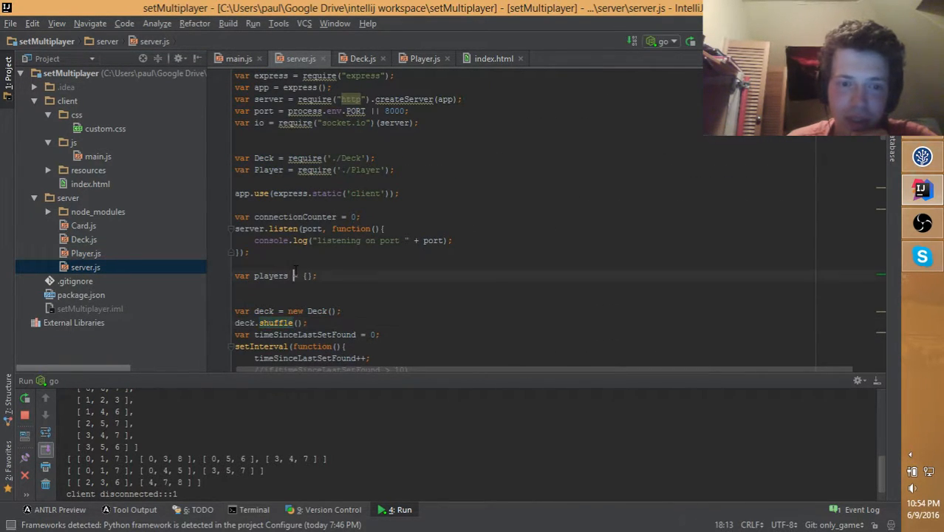
scroll("down", 3)
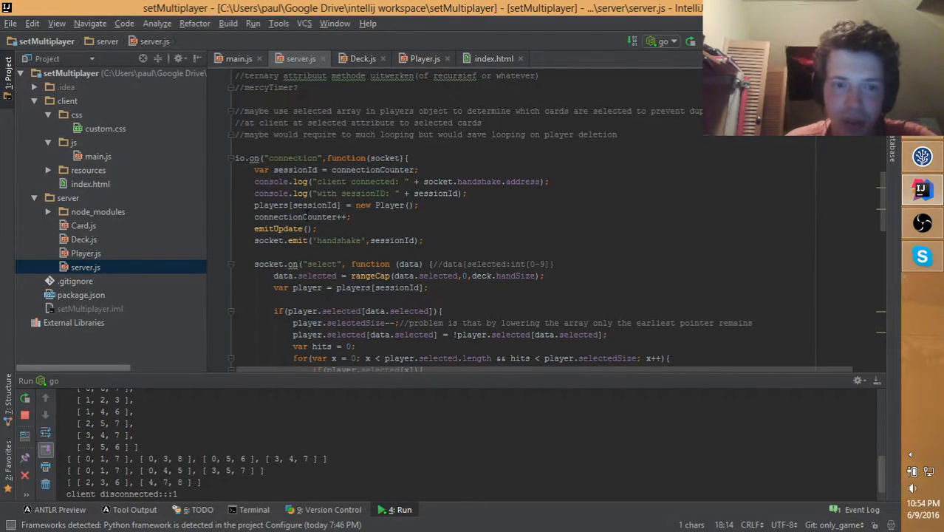
scroll("down", 3)
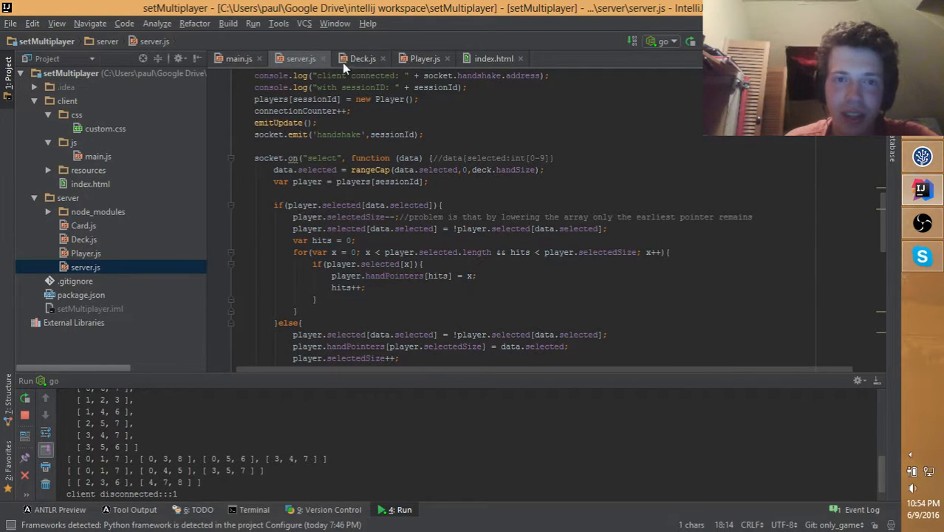
left_click(238, 59)
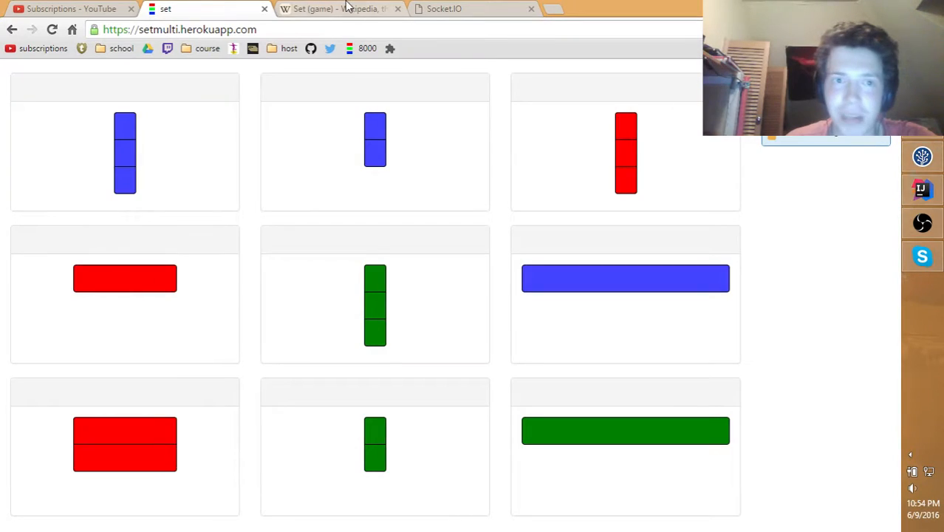
Show the Socket.IO homepage with its 'Socket.IO 1.0 is here' banner
left_click(473, 9)
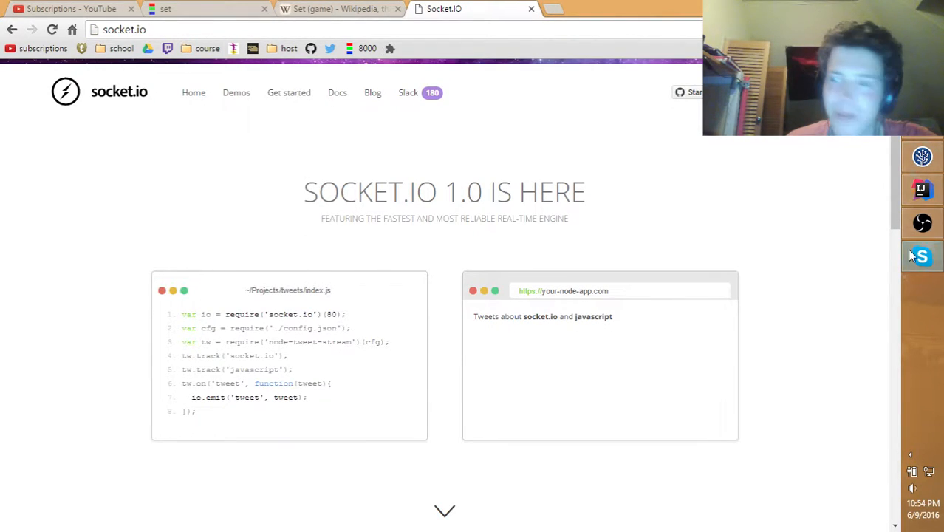
mouse_move(922, 189)
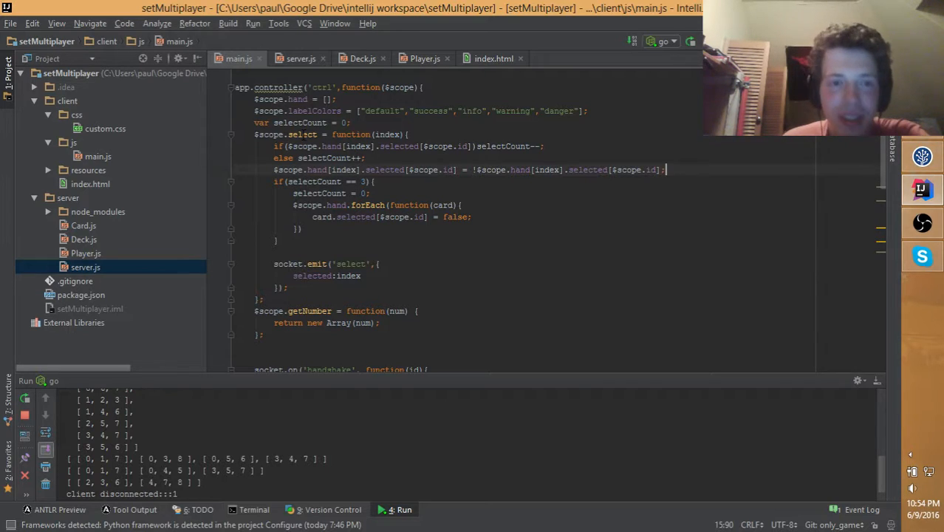
Highlight the 'select' event name and the index value emitted by the client in main.js
double_click(352, 263)
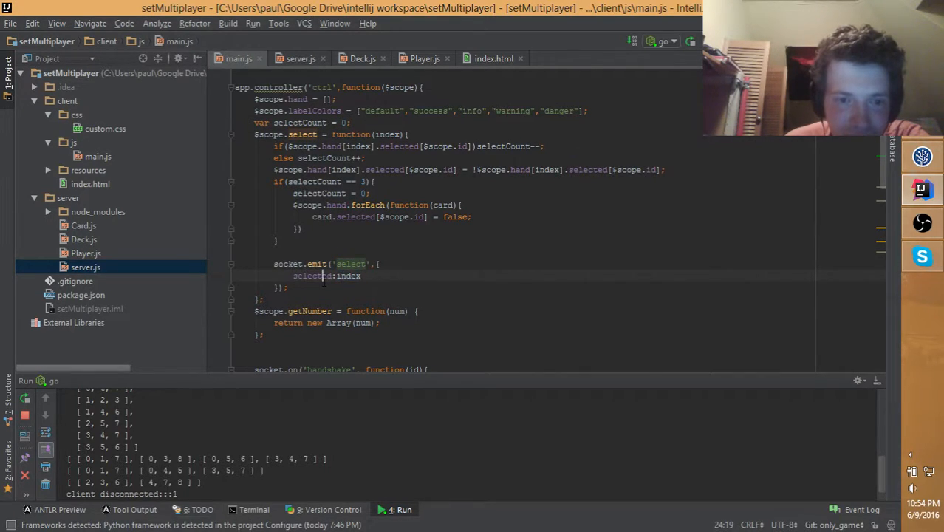
double_click(349, 276)
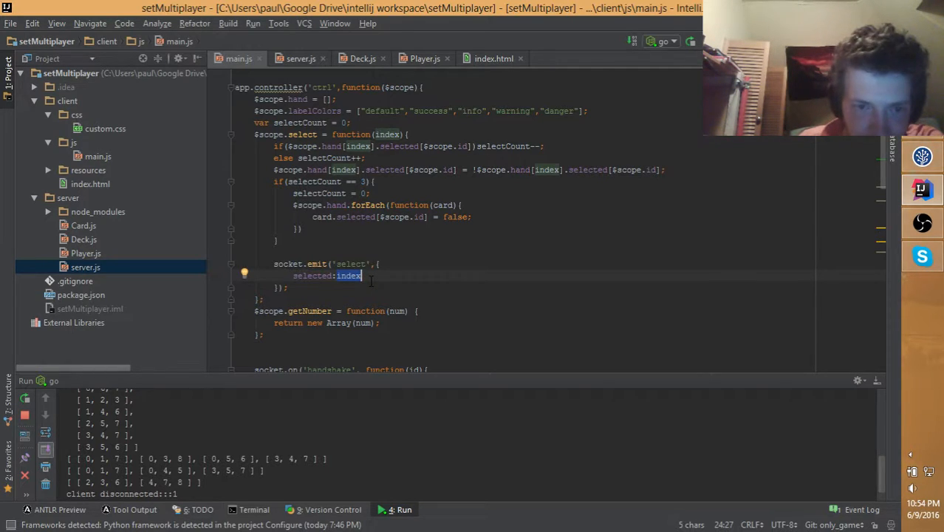
left_click(348, 276)
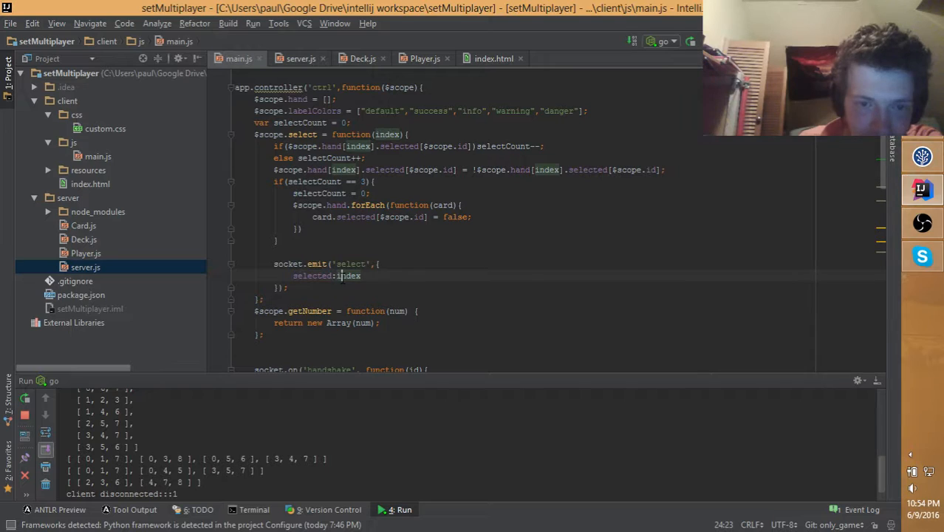
Follow the select event into server.js, pointing out the player lookup in its handler
left_click(301, 59)
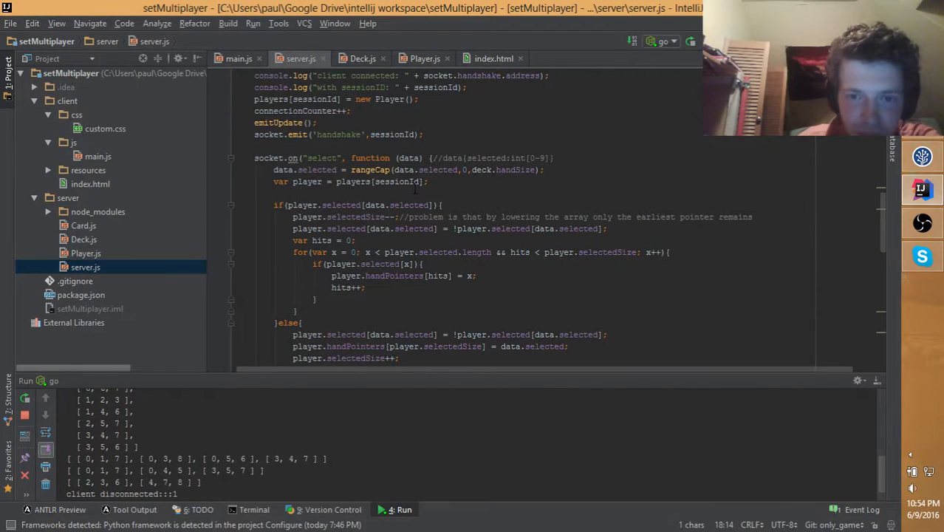
left_click(429, 181)
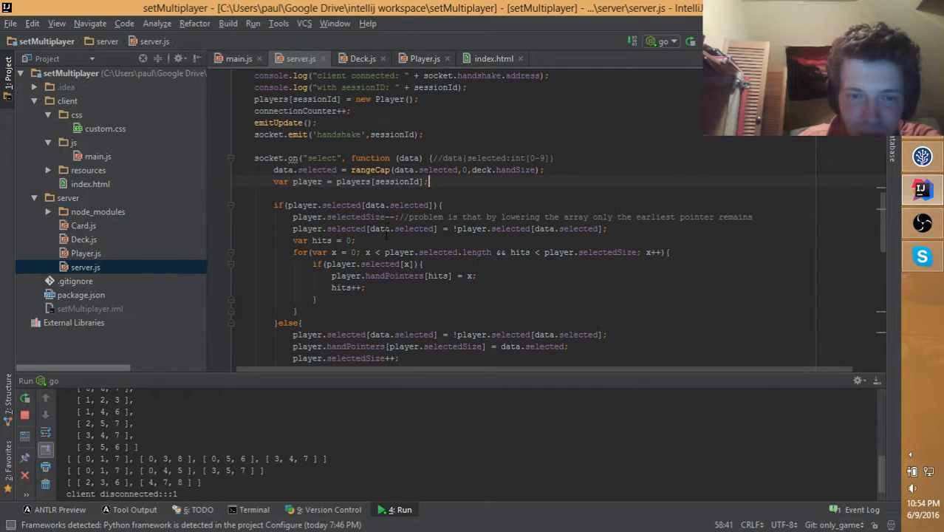
scroll("down", 3)
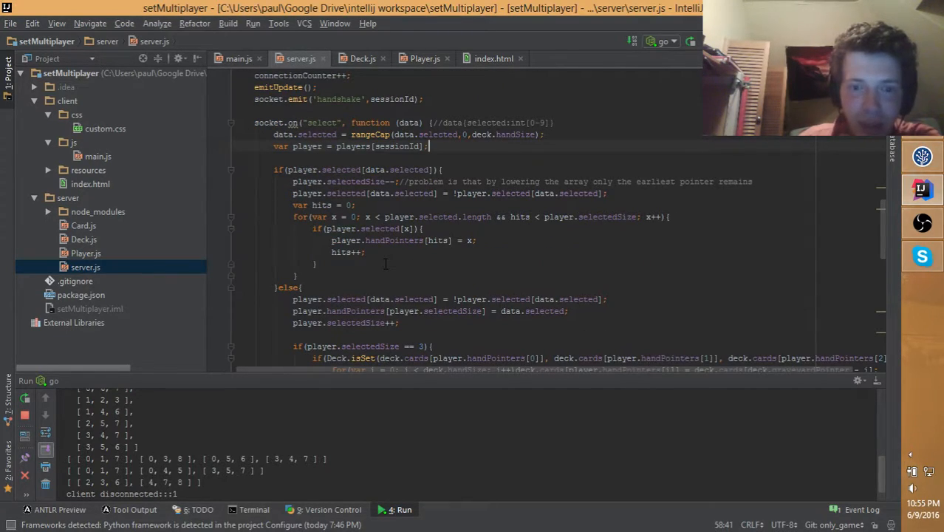
scroll("down", 3)
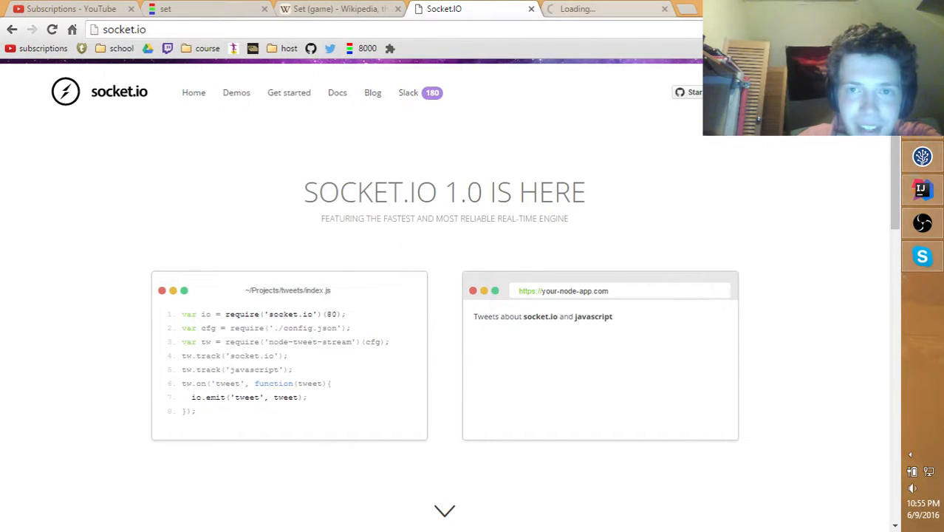
From the GitHub profile, list the repositories and open setMultiplayer
left_click(605, 9)
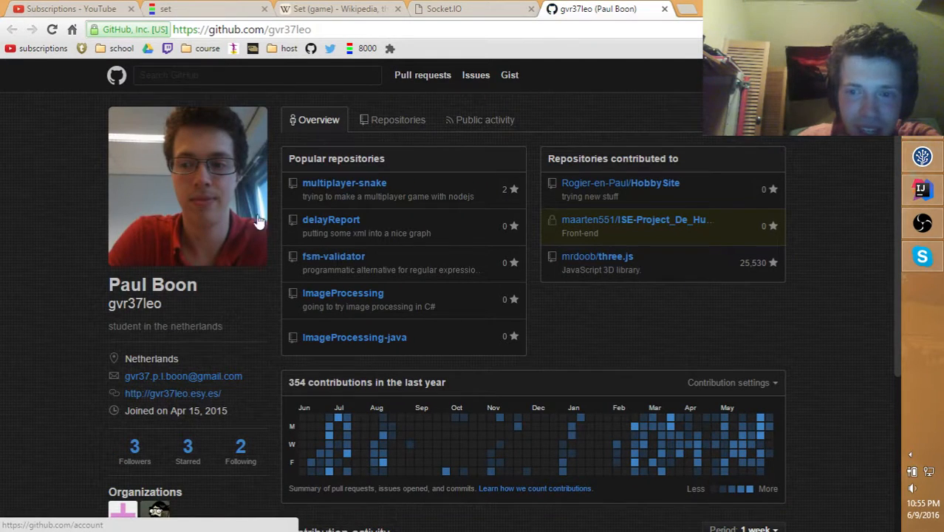
mouse_move(343, 362)
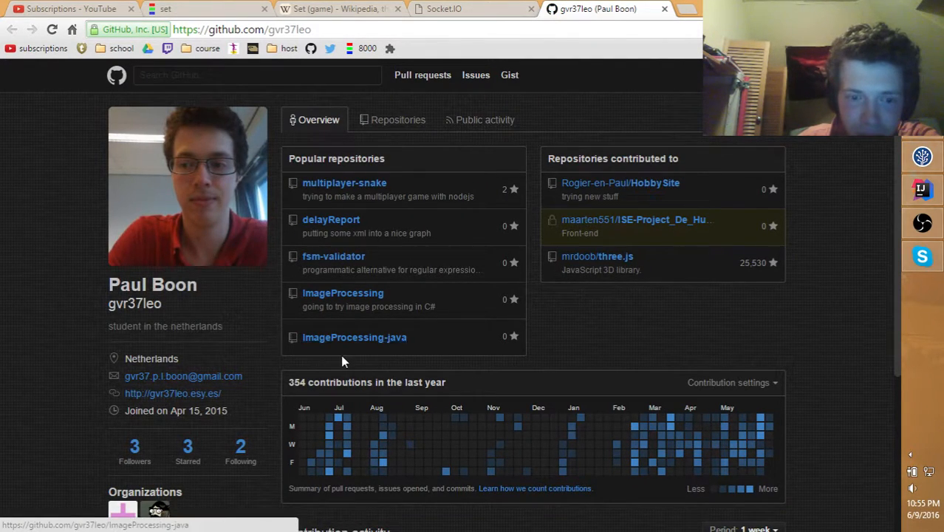
left_click(398, 118)
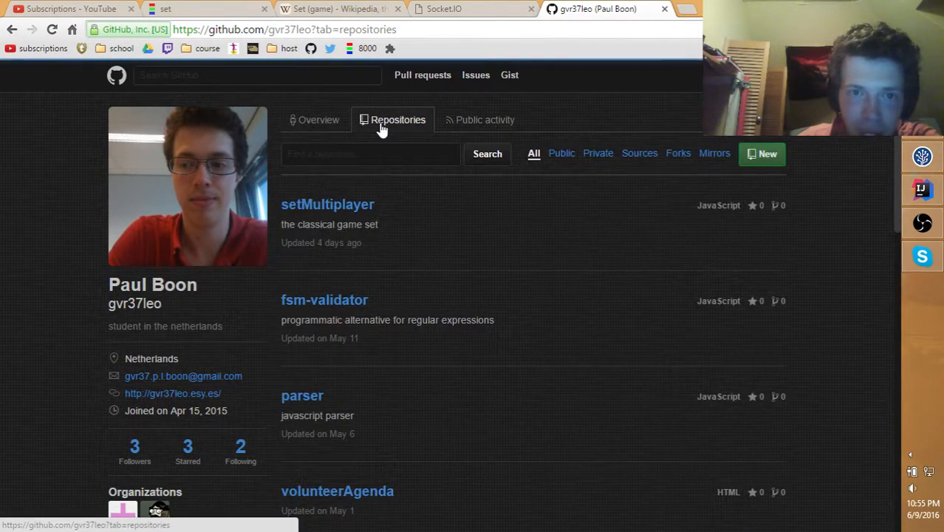
mouse_move(328, 203)
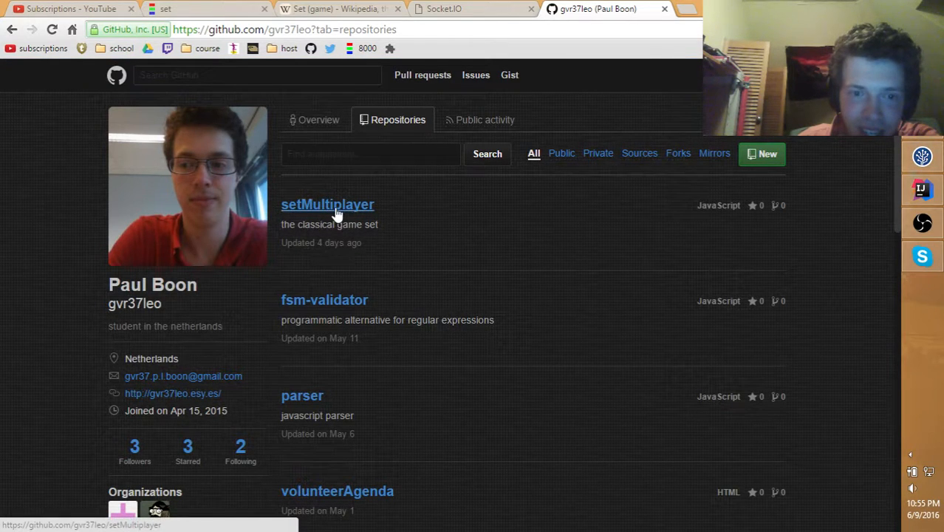
left_click(328, 204)
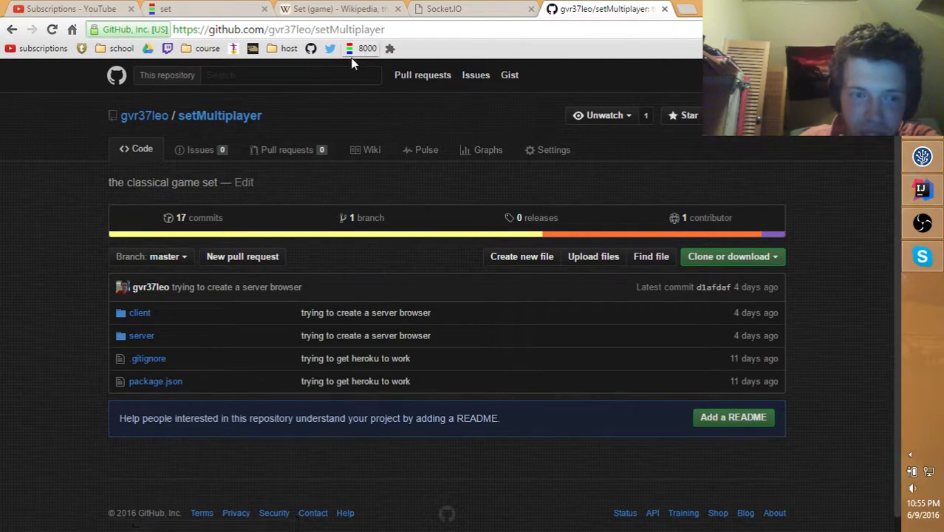
mouse_move(142, 335)
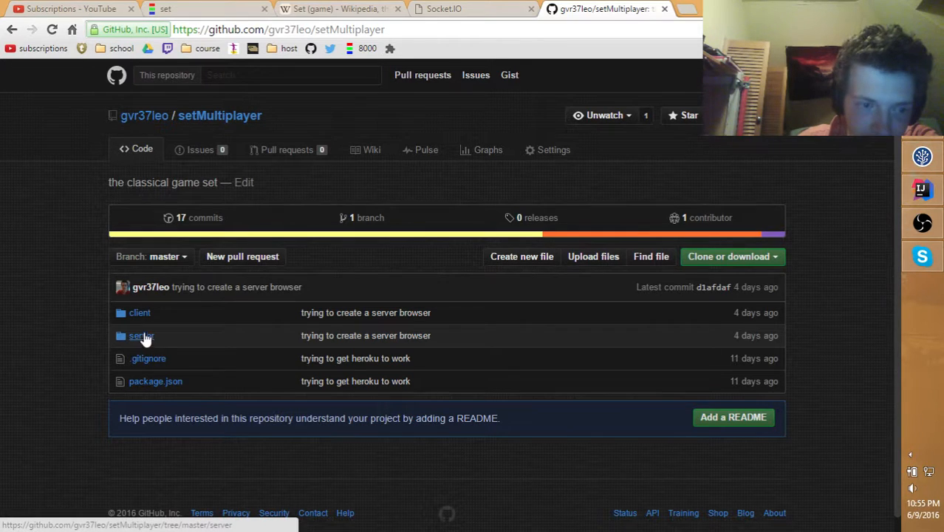
Browse the repository's server folder with its game files, then return to the Socket.IO homepage
left_click(139, 336)
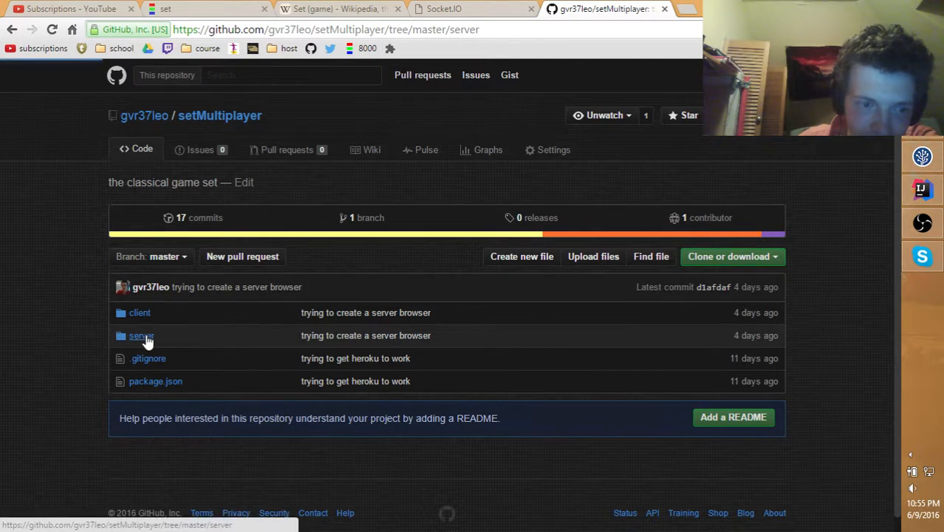
left_click(140, 336)
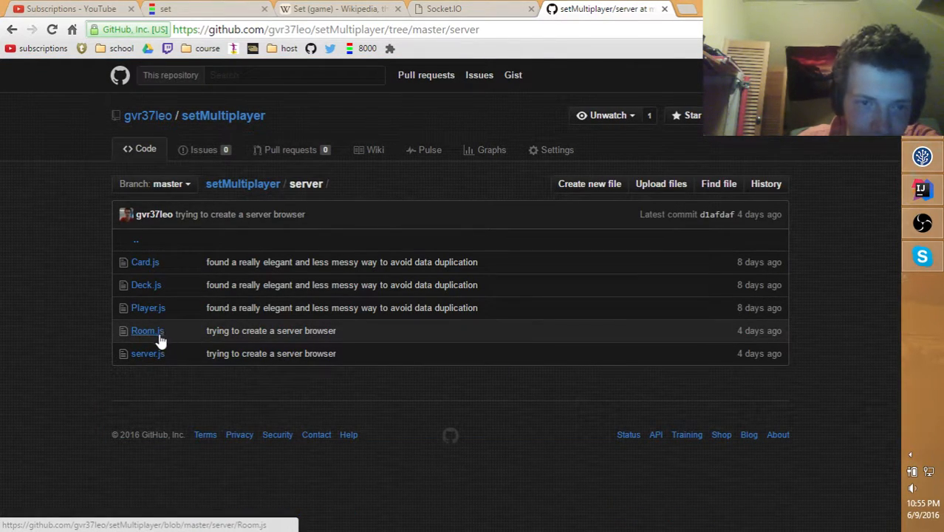
left_click(153, 183)
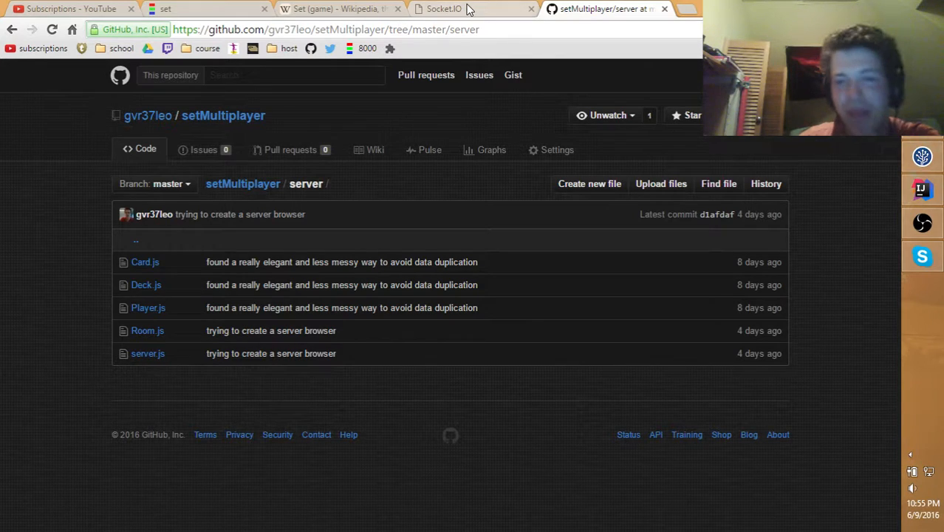
left_click(443, 9)
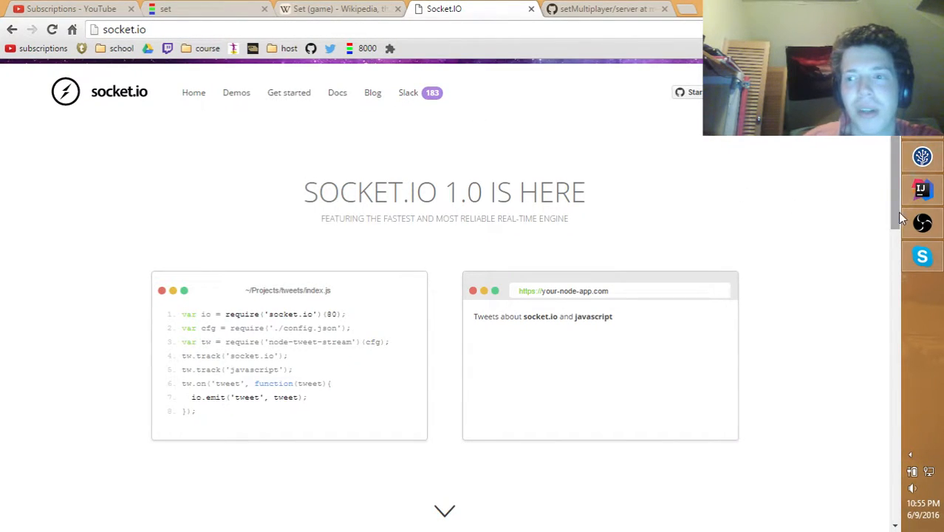